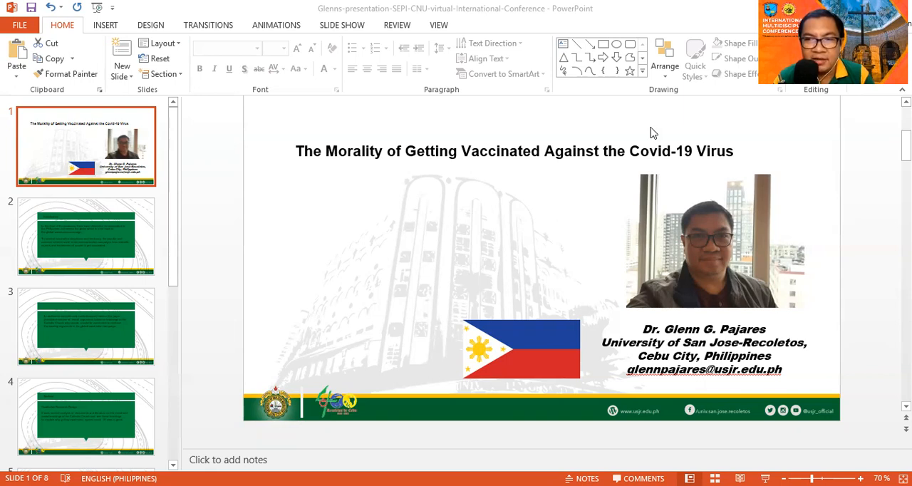
{"action": "mouse_move", "coordinate": [618, 145]}
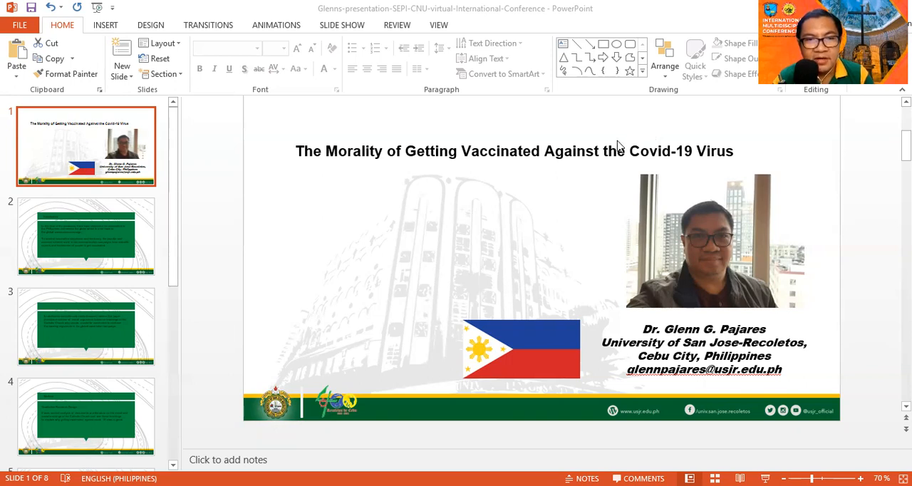
{"action": "mouse_move", "coordinate": [120, 251]}
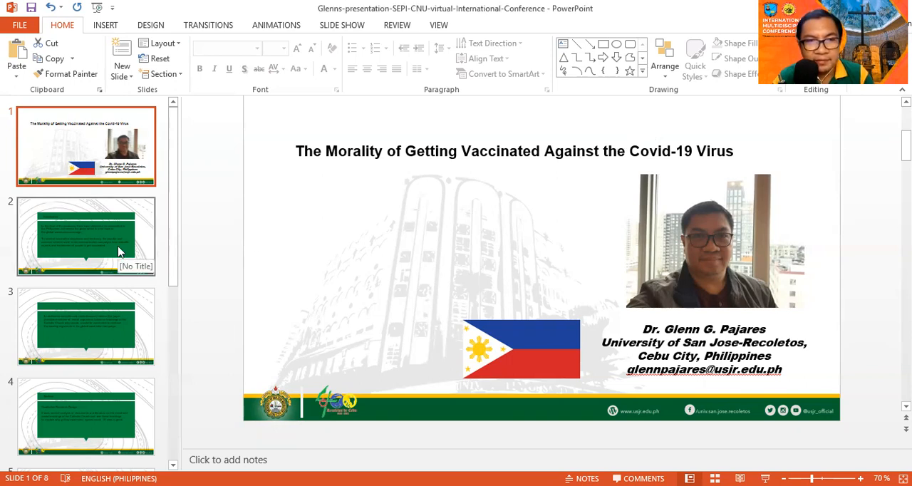
Show slide 2, the Introduction on vaccination skepticism and communication campaigns.
{"action": "left_click", "coordinate": [86, 237]}
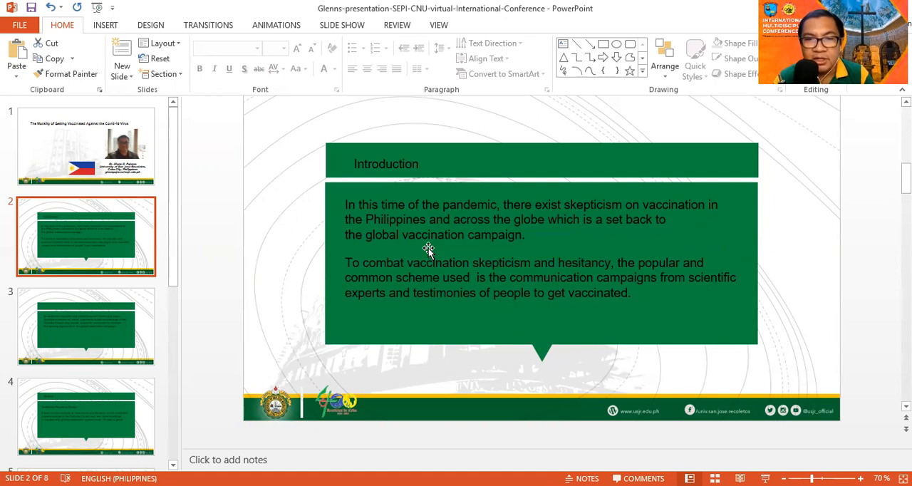
{"action": "mouse_move", "coordinate": [408, 250]}
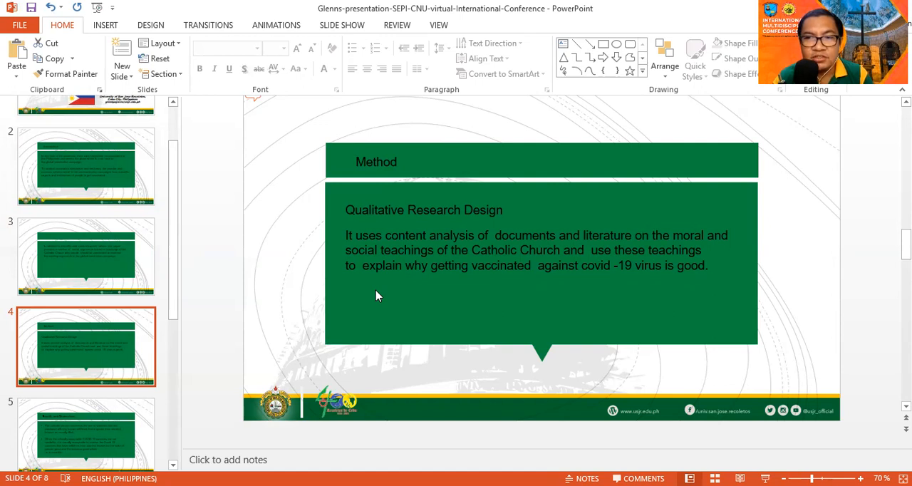
{"action": "mouse_move", "coordinate": [177, 285]}
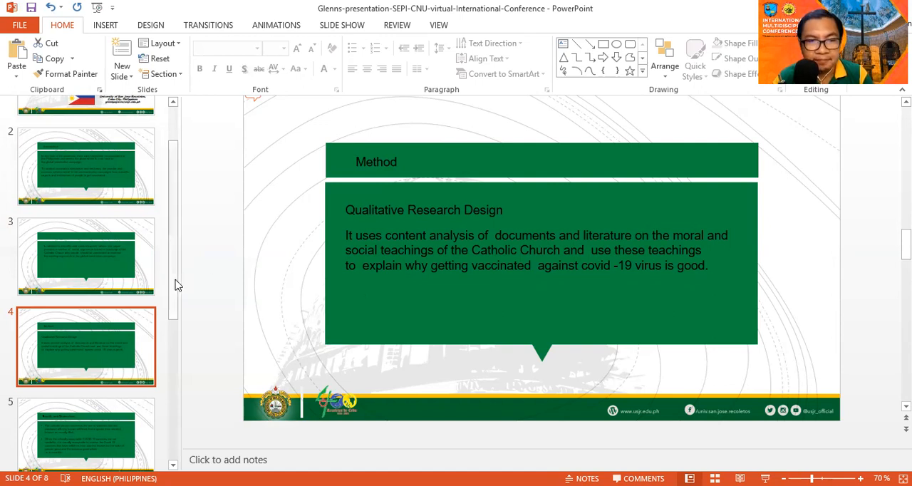
Scroll the thumbnail list so slides 5 and 6 come into view below the Method slide.
{"action": "scroll", "scroll_direction": "down", "scroll_amount": 3}
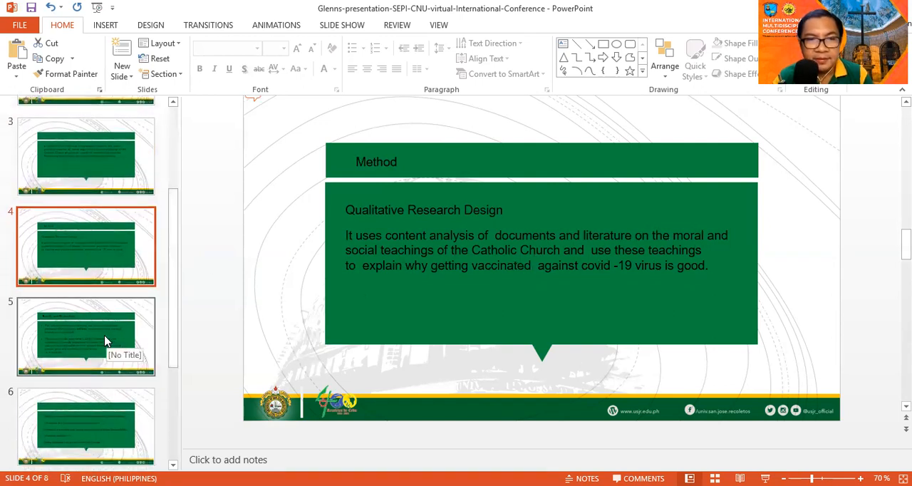
Show slide 5, Results and Discussions on vaccines from aborted-fetus cell lines.
{"action": "left_click", "coordinate": [86, 336]}
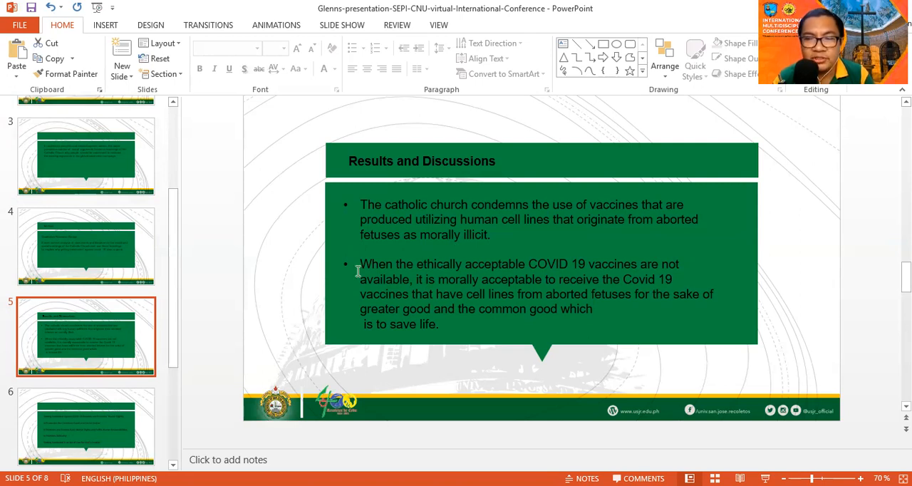
{"action": "mouse_move", "coordinate": [365, 248]}
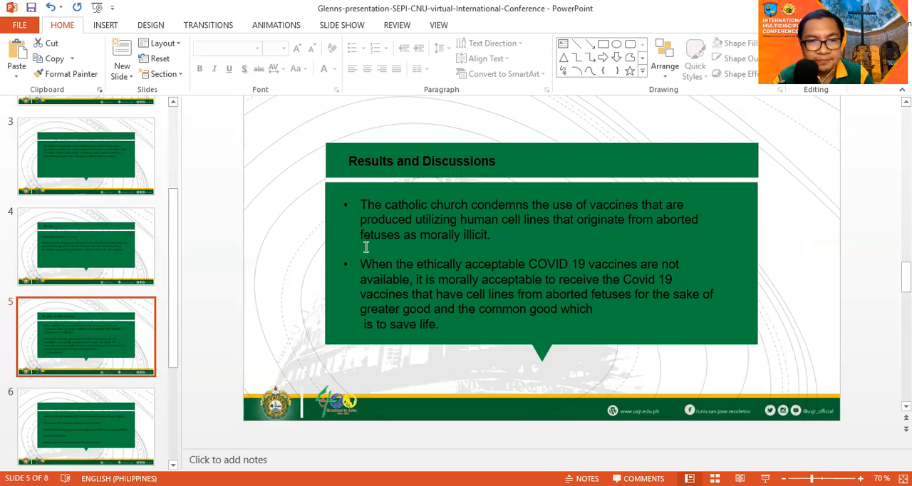
Show slide 6, the five moral reasons for vaccination from human dignity to care for creation.
{"action": "left_click", "coordinate": [86, 426]}
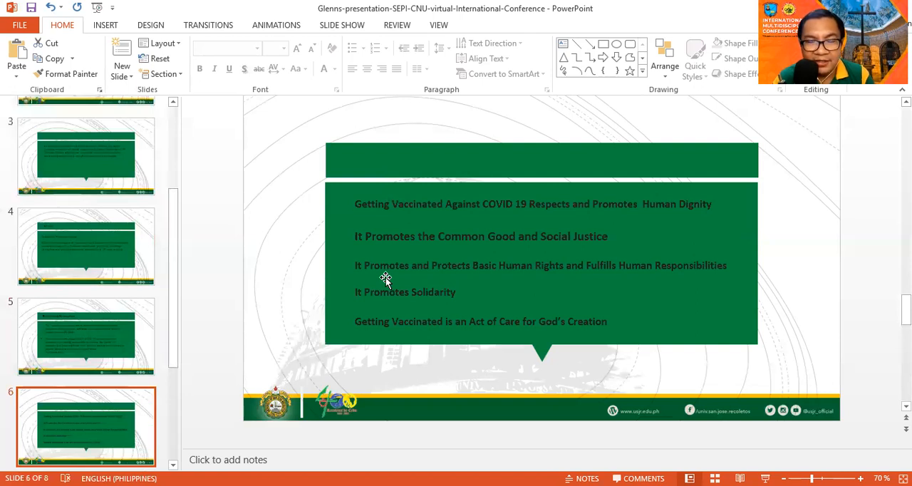
{"action": "mouse_move", "coordinate": [380, 258]}
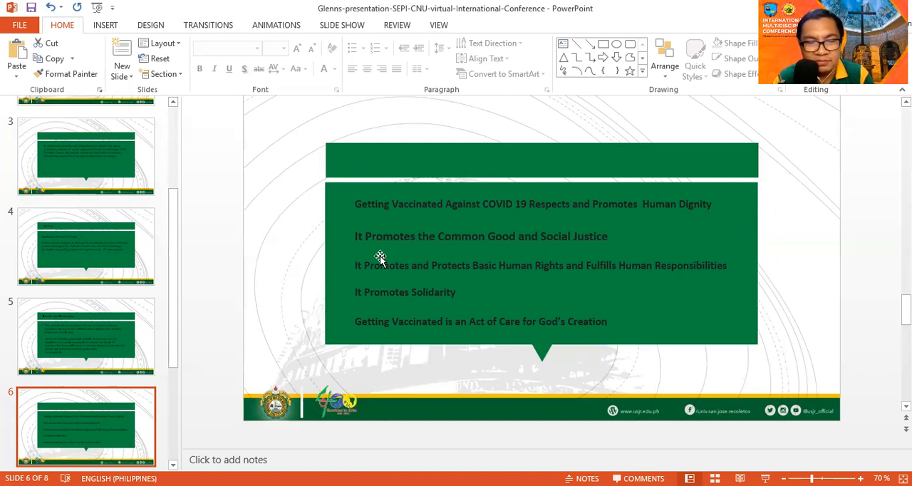
{"action": "mouse_move", "coordinate": [396, 285]}
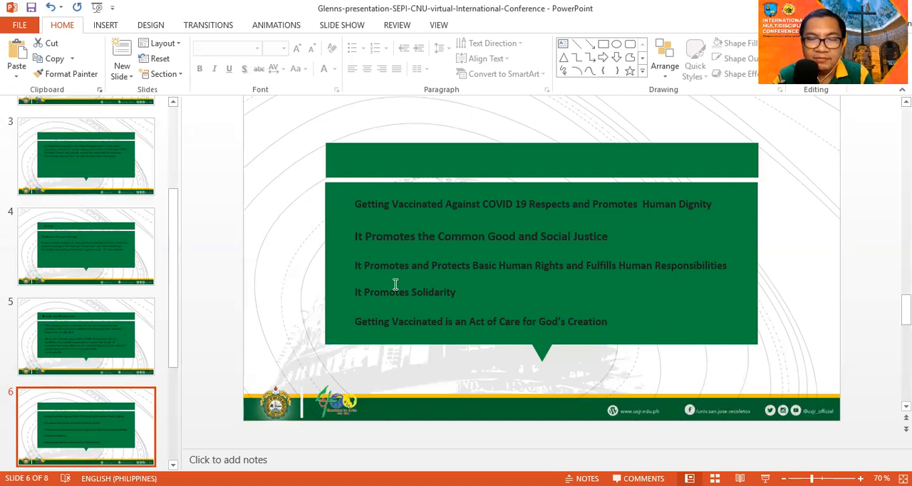
{"action": "mouse_move", "coordinate": [411, 285]}
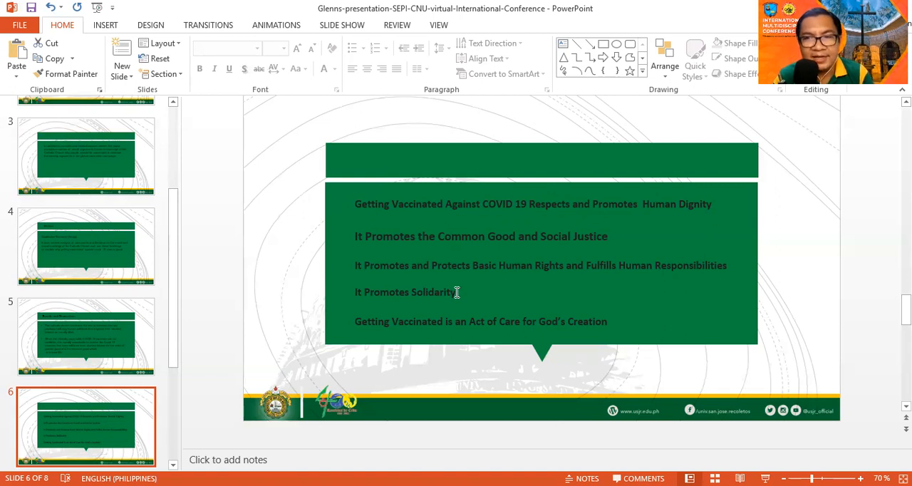
{"action": "mouse_move", "coordinate": [453, 292]}
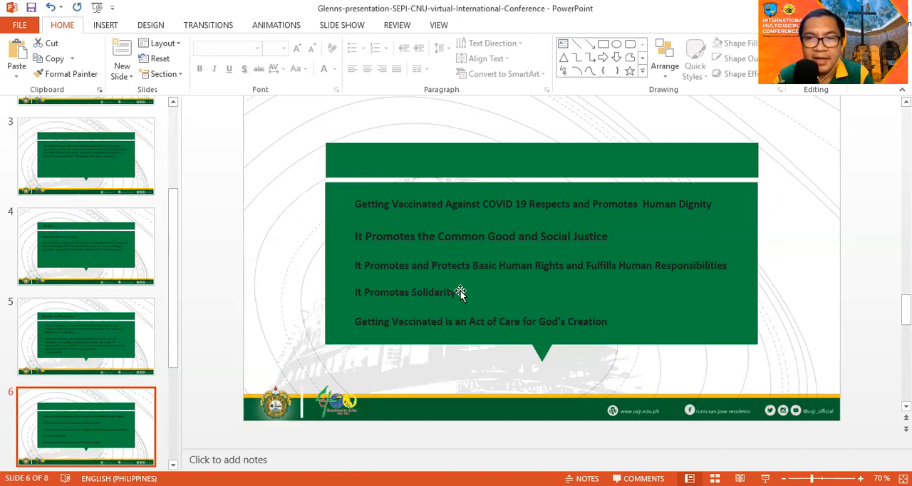
{"action": "mouse_move", "coordinate": [465, 291]}
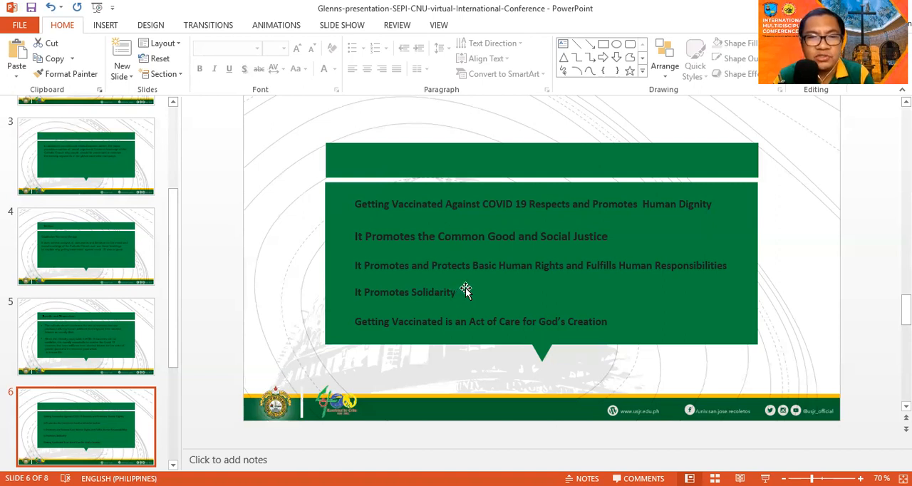
{"action": "mouse_move", "coordinate": [462, 290]}
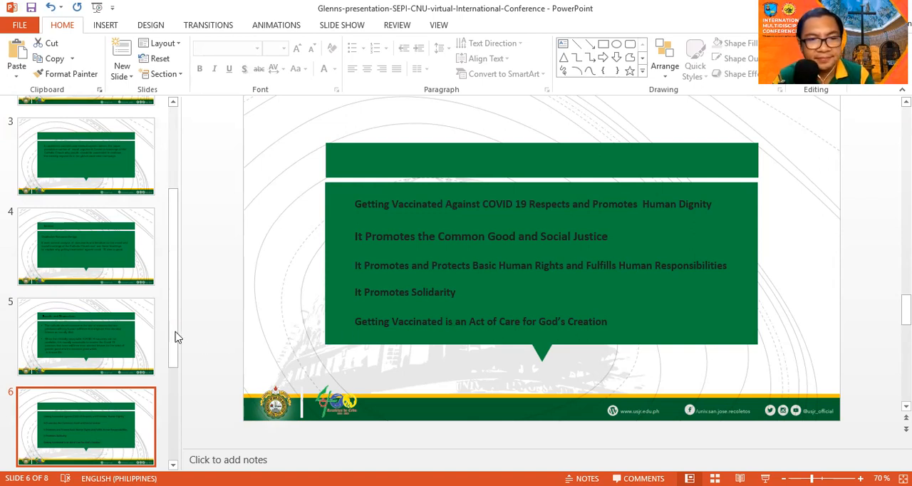
{"action": "scroll", "scroll_direction": "down", "scroll_amount": 3}
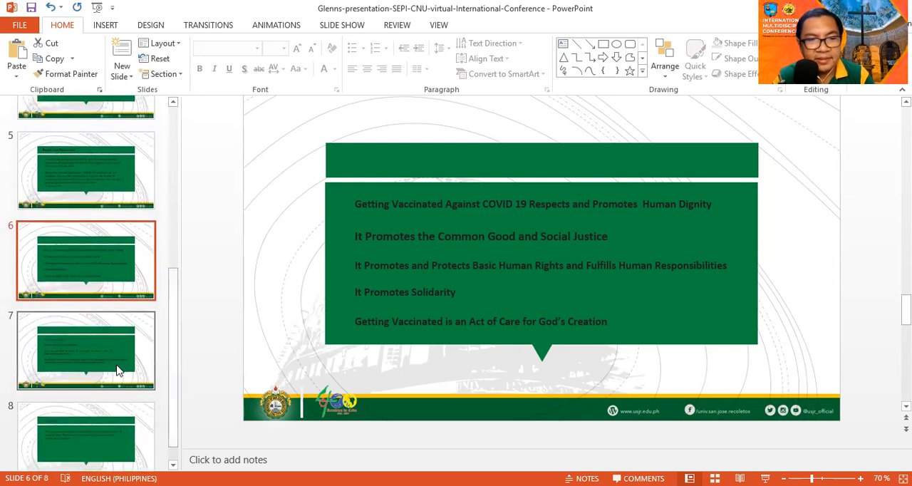
Move through slide 7 on vaccination as an act of love to slide 8, the Conclusion.
{"action": "left_click", "coordinate": [85, 349]}
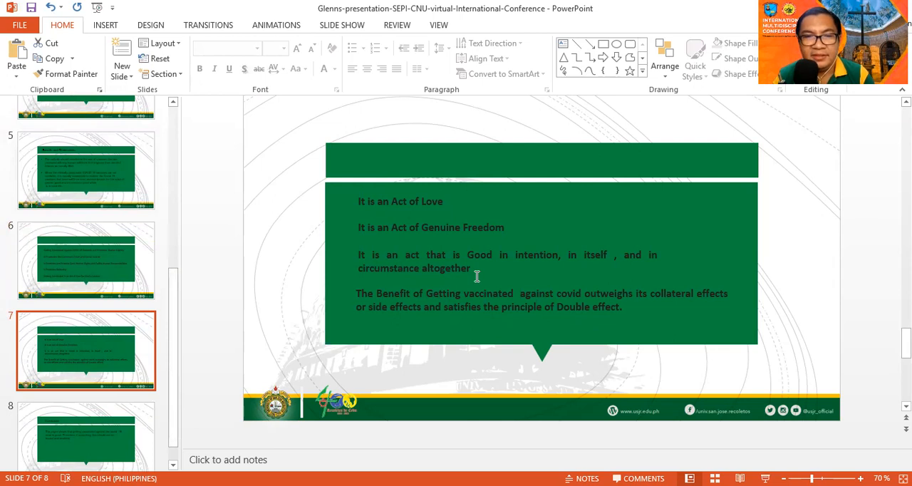
{"action": "mouse_move", "coordinate": [496, 254]}
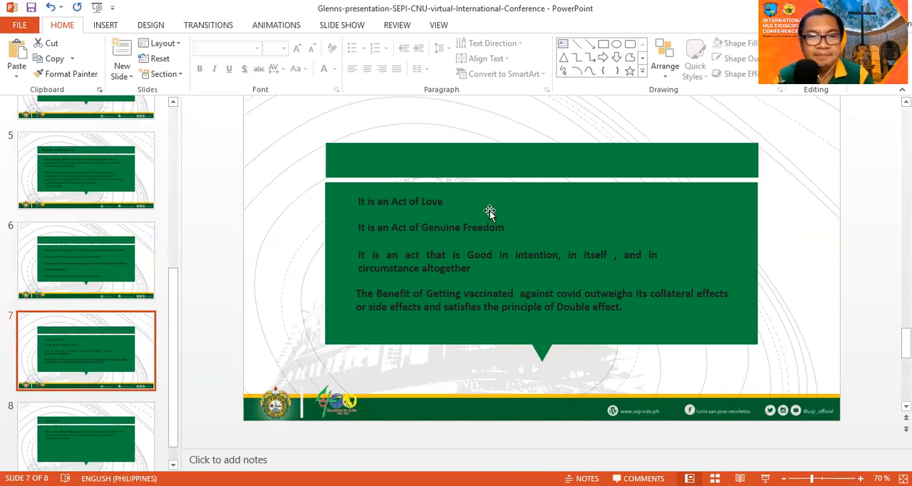
{"action": "mouse_move", "coordinate": [476, 236]}
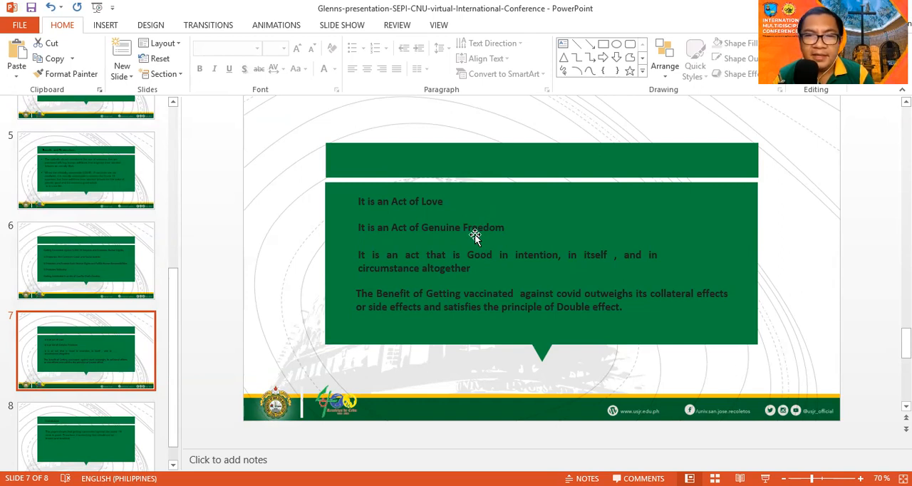
{"action": "mouse_move", "coordinate": [470, 244]}
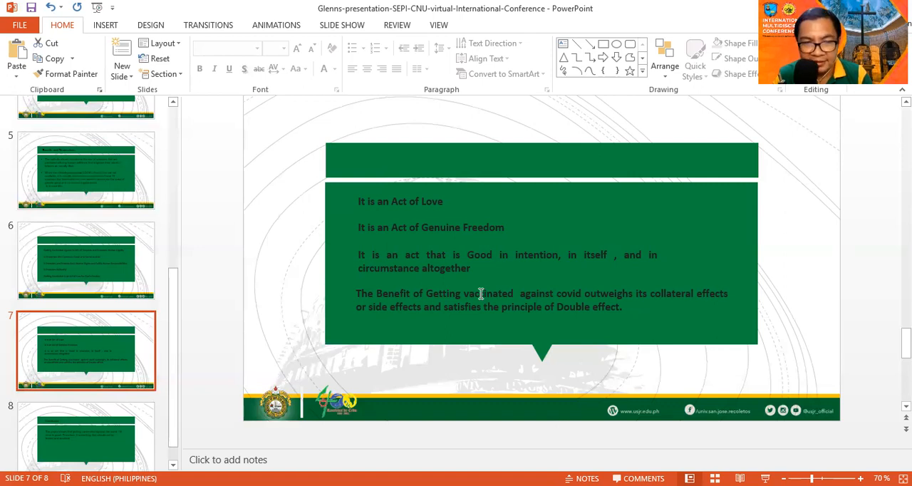
{"action": "left_click", "coordinate": [85, 416]}
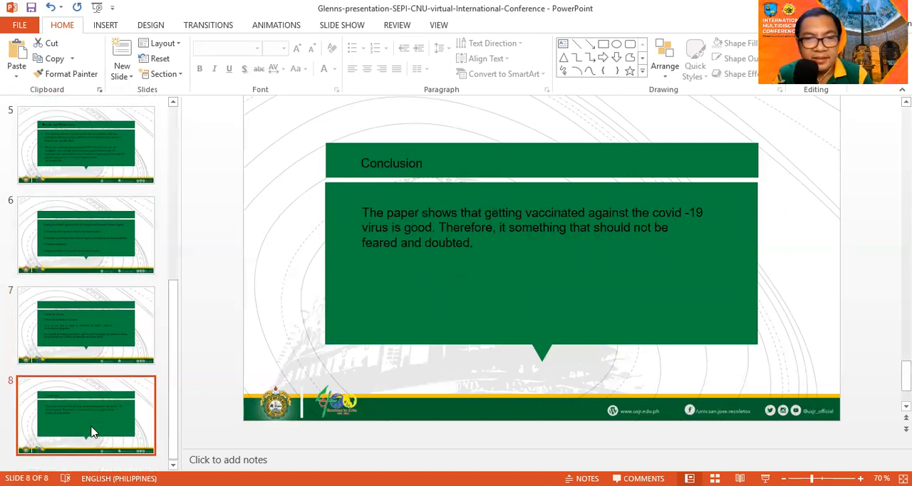